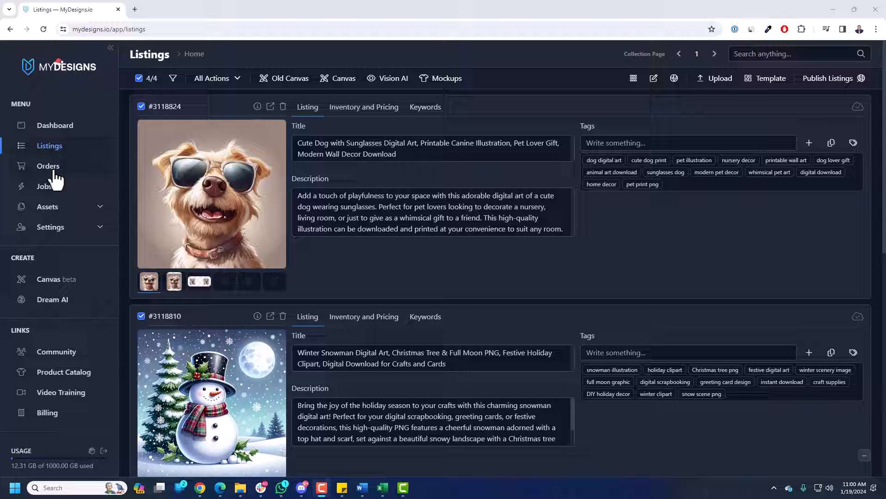
# - Start a new manual order from the Orders overview via + Create Order
pyautogui.click(48, 165)
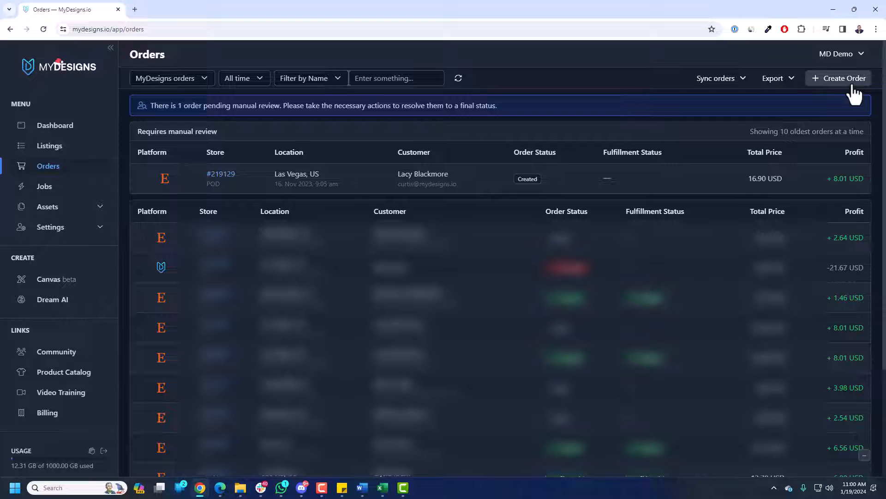
pyautogui.click(842, 78)
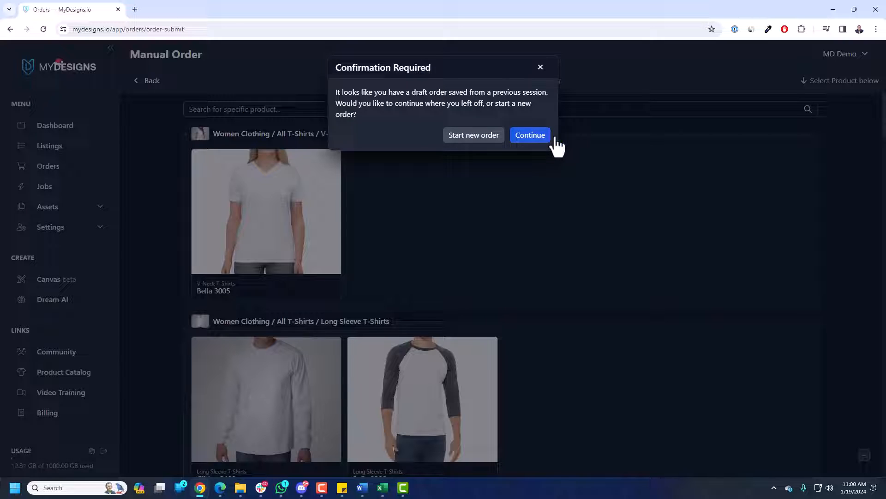
# - Continue past the saved-draft prompt and scroll the product catalog toward the Bella 3001 tee
pyautogui.click(530, 135)
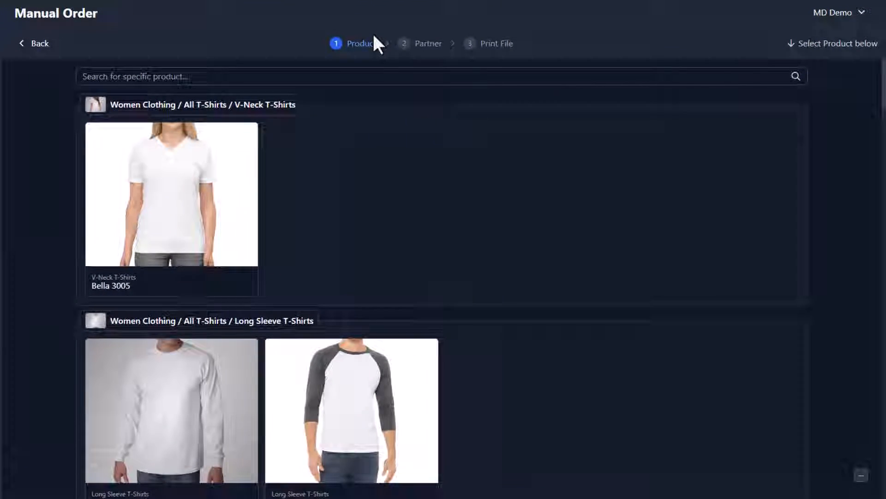
pyautogui.scroll(-3)
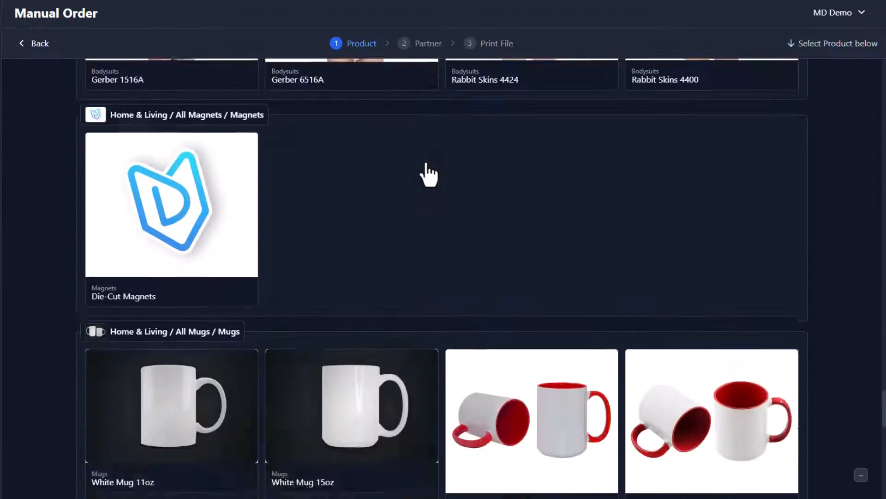
pyautogui.scroll(-3)
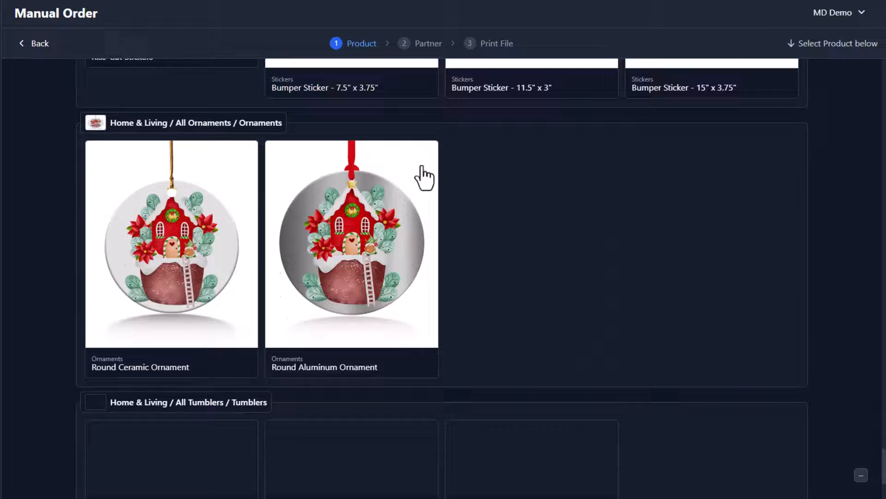
pyautogui.scroll(-3)
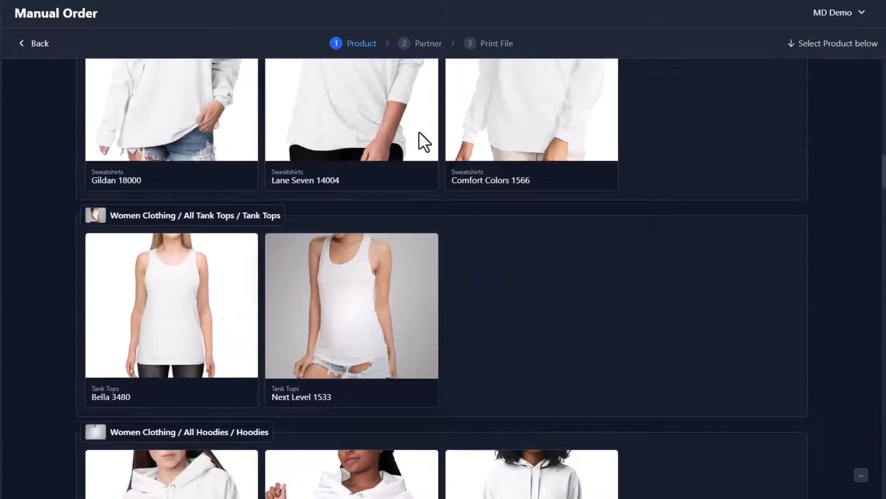
pyautogui.scroll(-3)
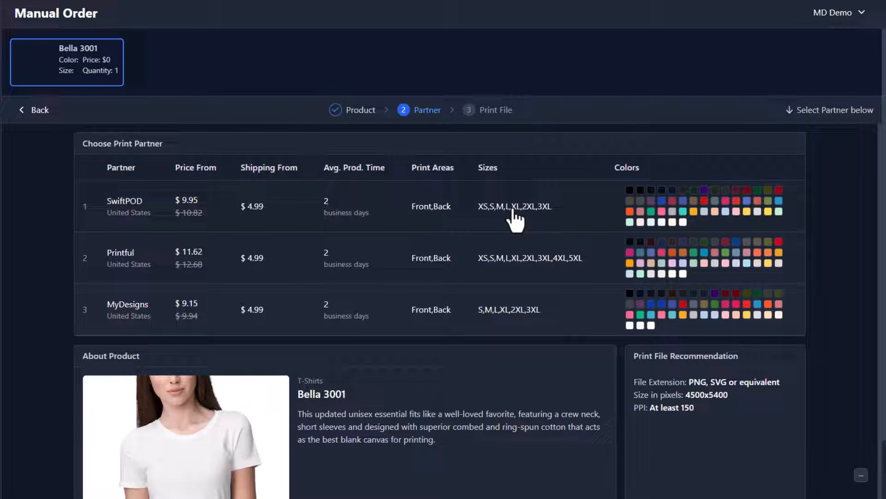
pyautogui.moveTo(104, 206)
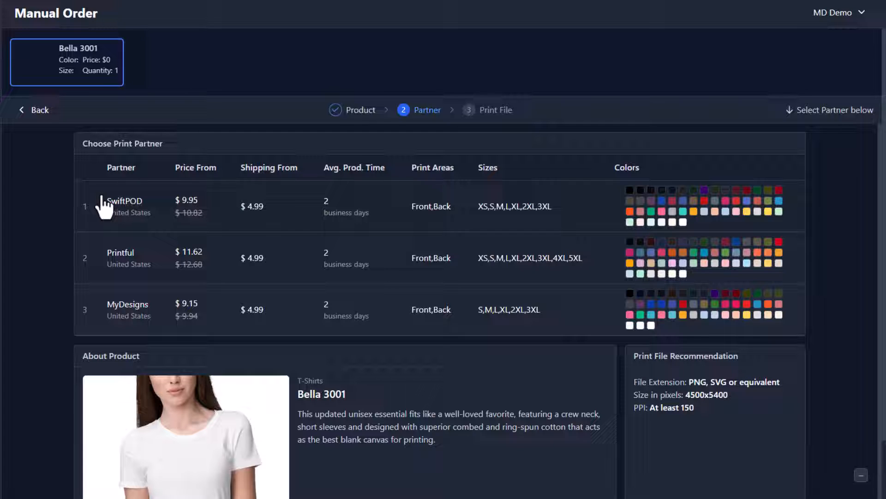
pyautogui.moveTo(407, 225)
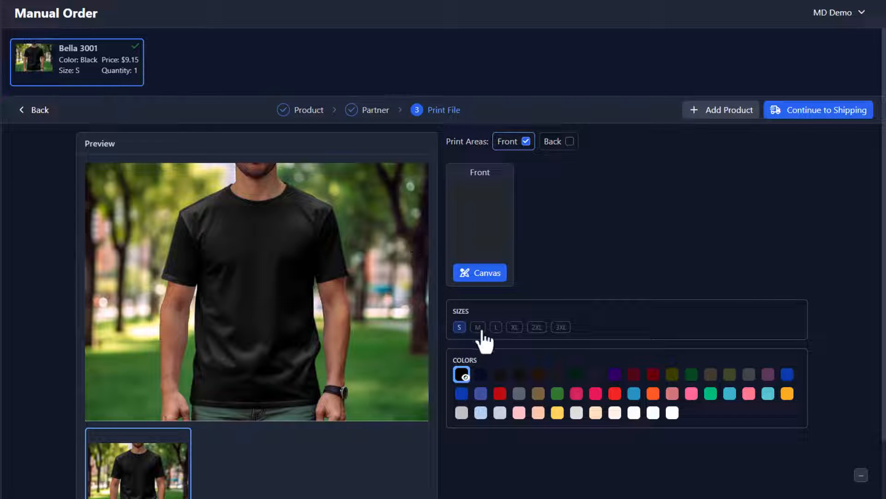
# - Set the Bella 3001 tee to size XL (after trying 3XL) in Navy
pyautogui.click(560, 327)
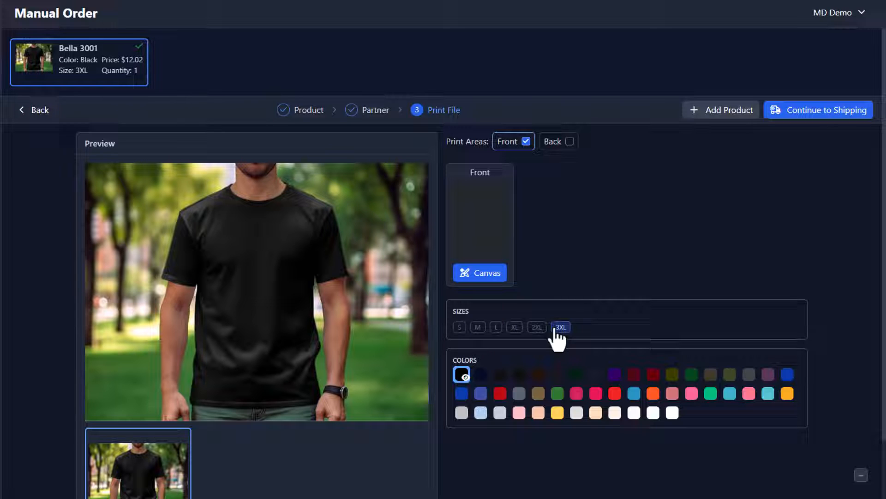
pyautogui.click(515, 327)
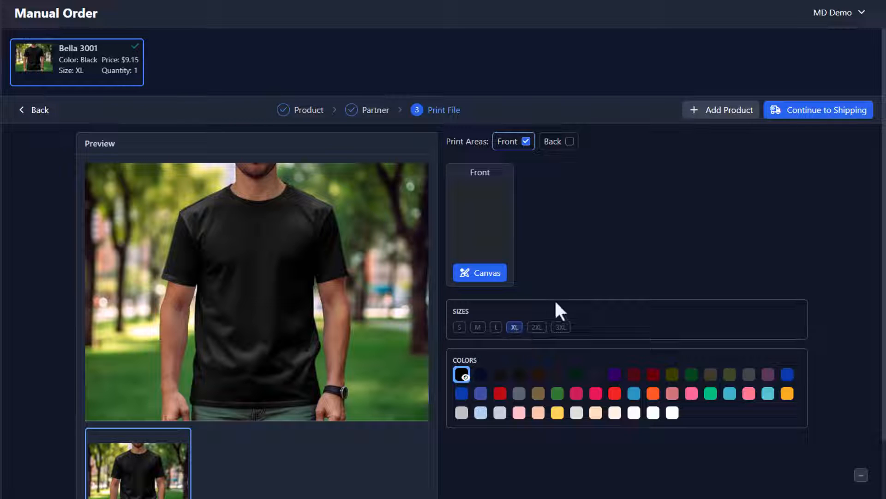
pyautogui.moveTo(530, 302)
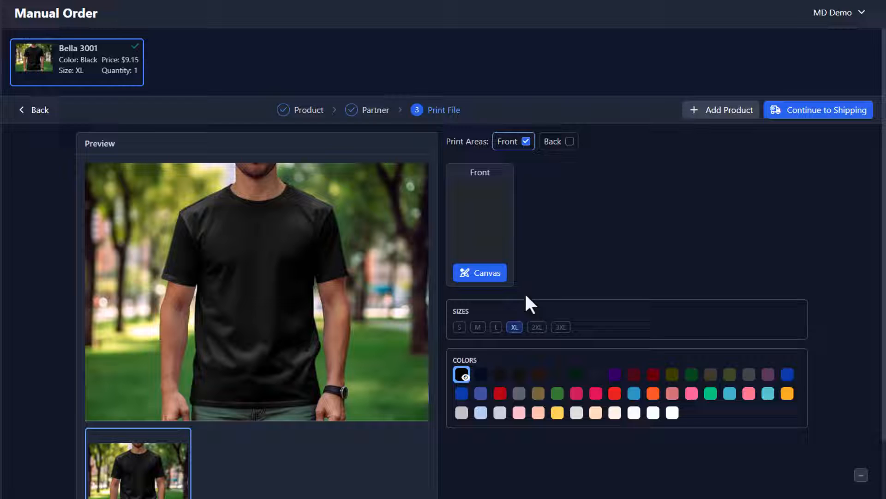
pyautogui.click(481, 374)
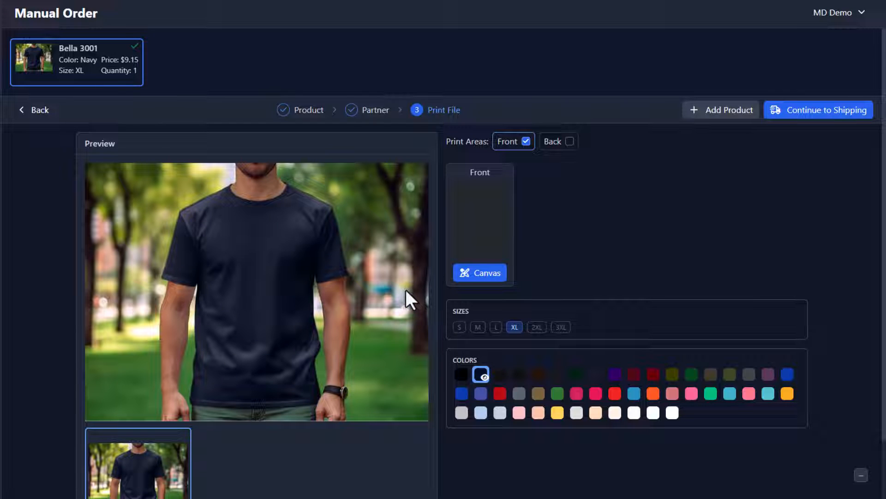
pyautogui.moveTo(237, 235)
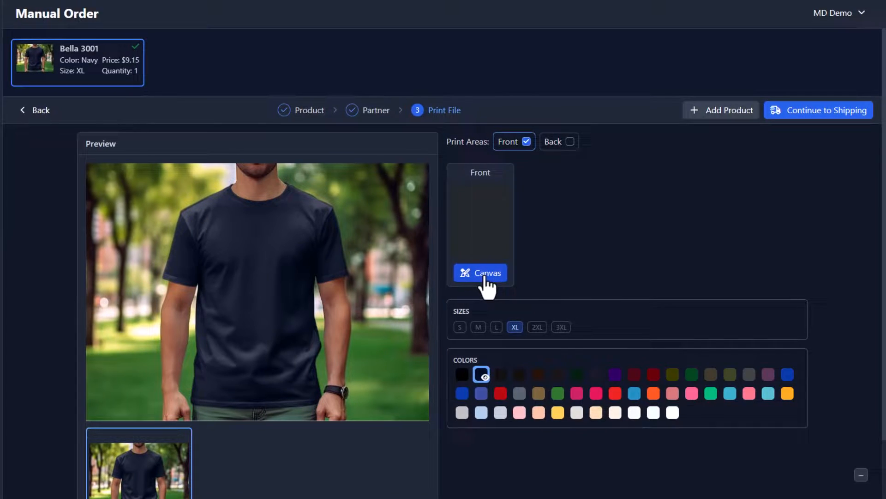
# - Upload the Schnauzer Design file for the tee's front print canvas
pyautogui.click(480, 272)
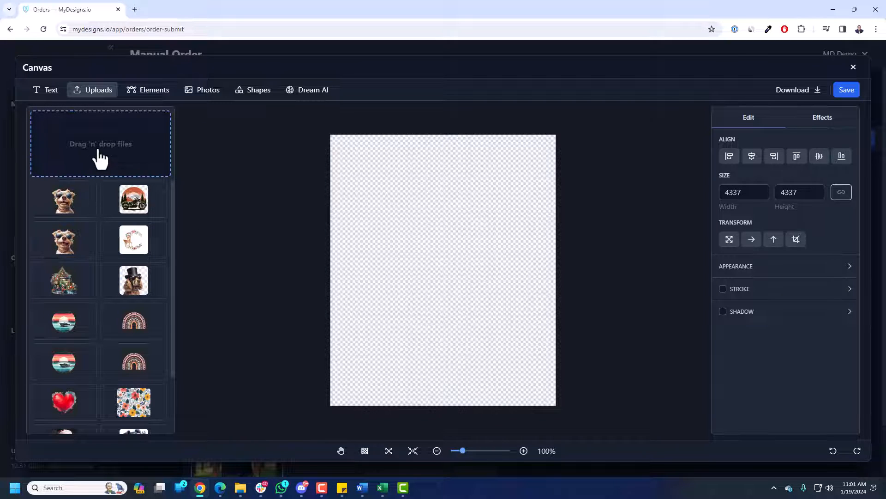
pyautogui.click(99, 143)
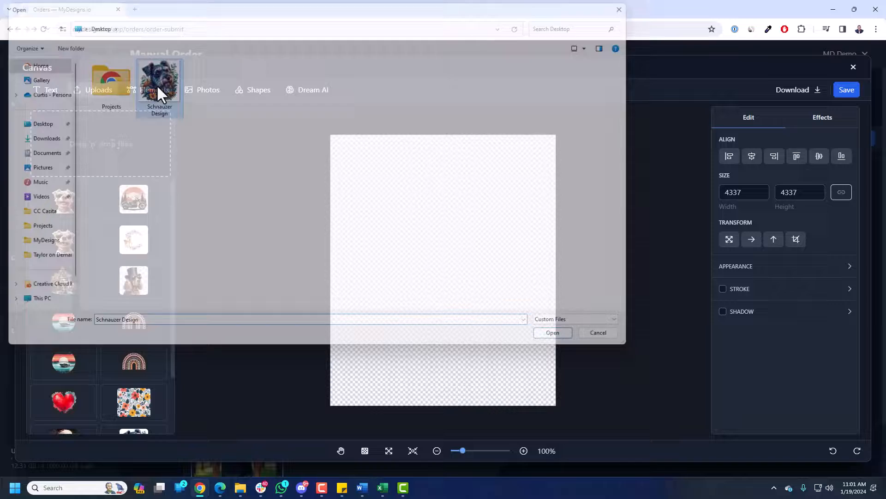
pyautogui.click(552, 333)
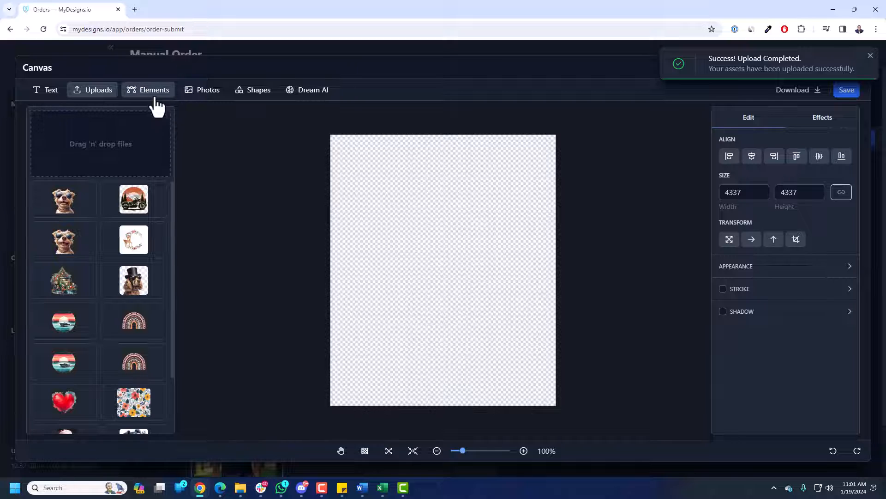
# - Browse the element library and Uploads, placing the Schnauzer design on the front canvas
pyautogui.click(148, 89)
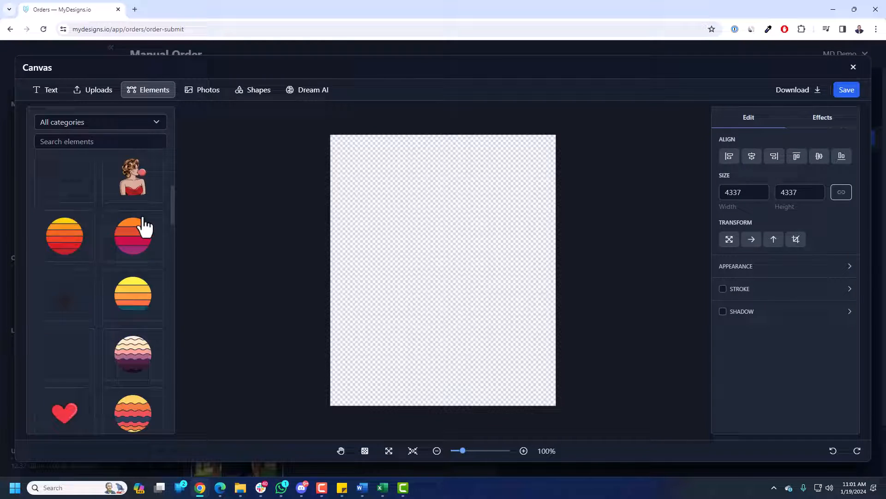
pyautogui.click(100, 122)
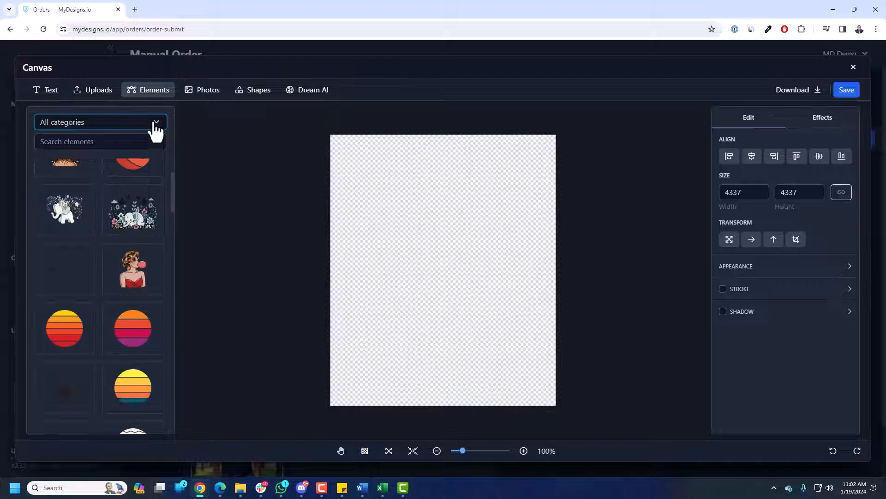
pyautogui.click(93, 90)
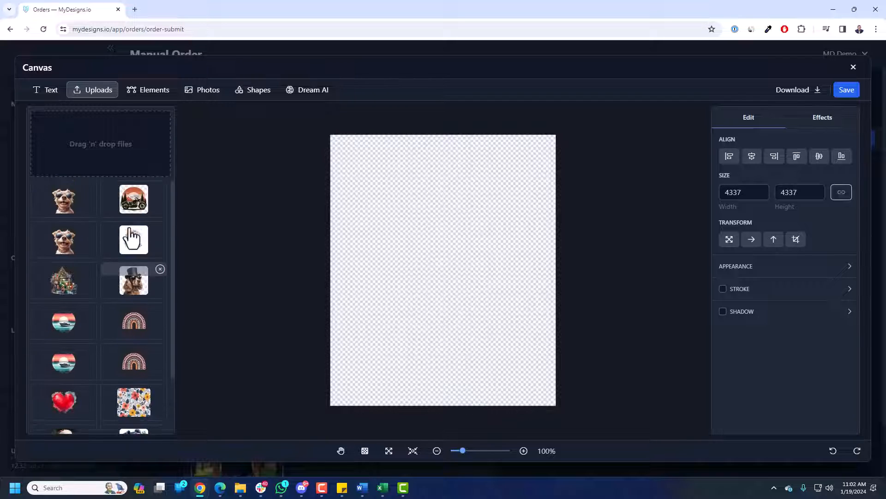
pyautogui.scroll(-3)
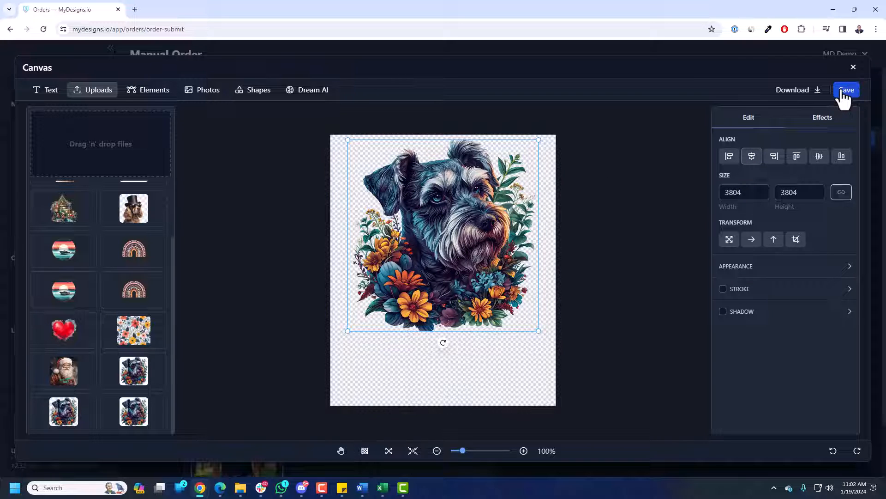
pyautogui.click(847, 90)
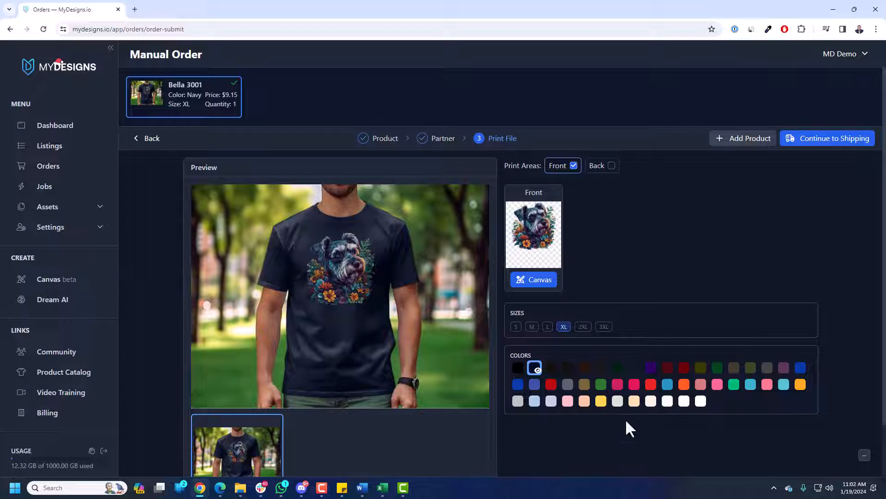
pyautogui.click(618, 401)
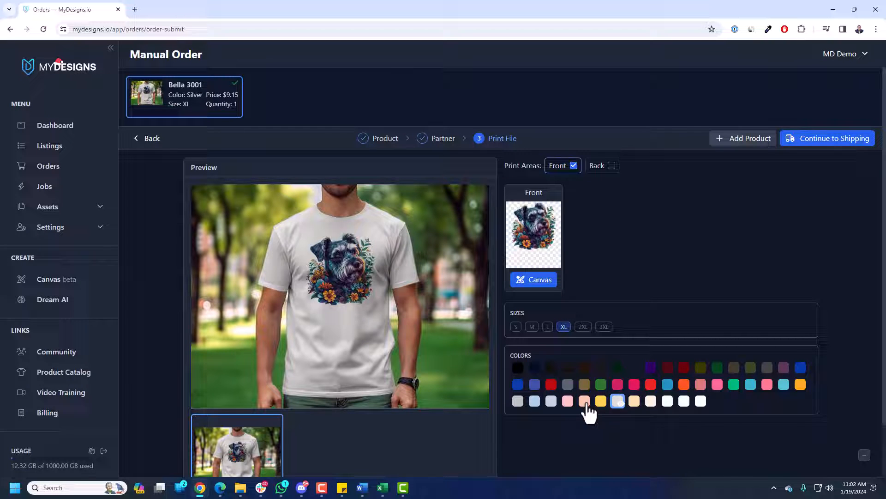
pyautogui.click(584, 400)
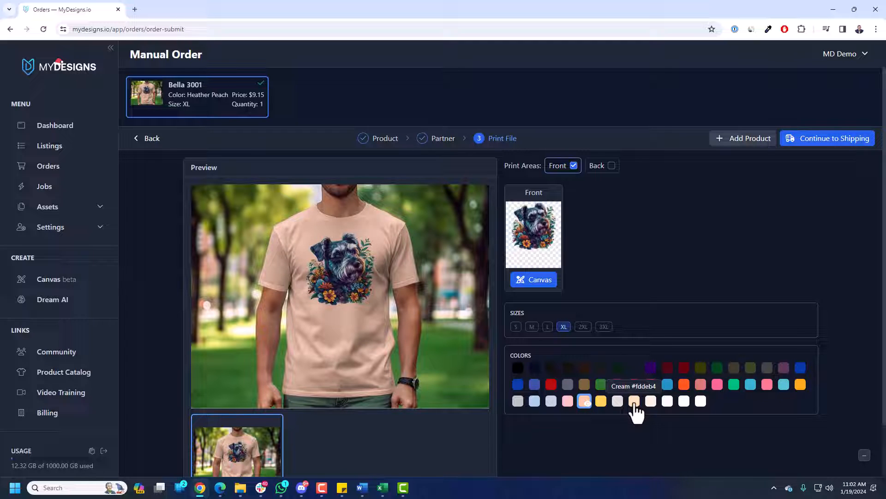
pyautogui.click(634, 400)
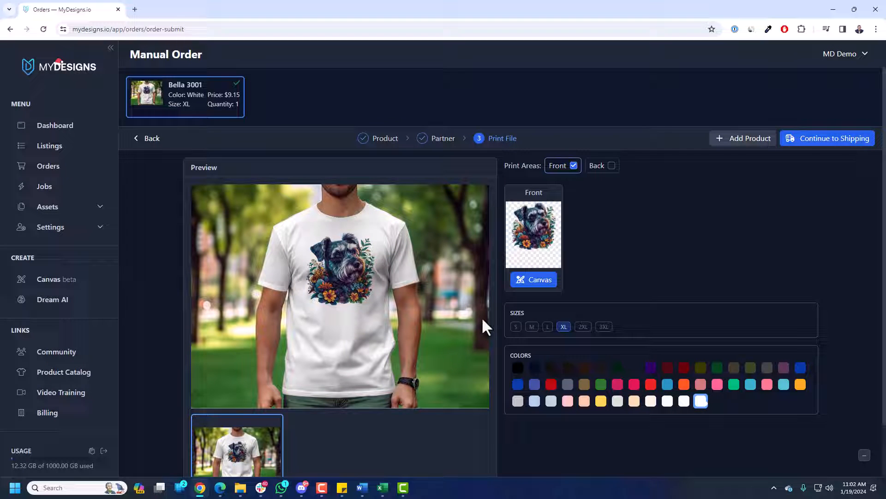
pyautogui.moveTo(363, 257)
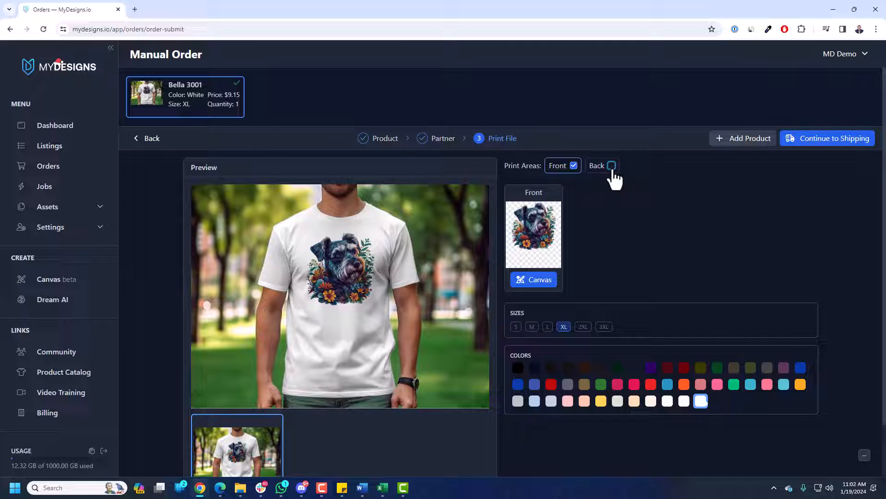
pyautogui.click(611, 165)
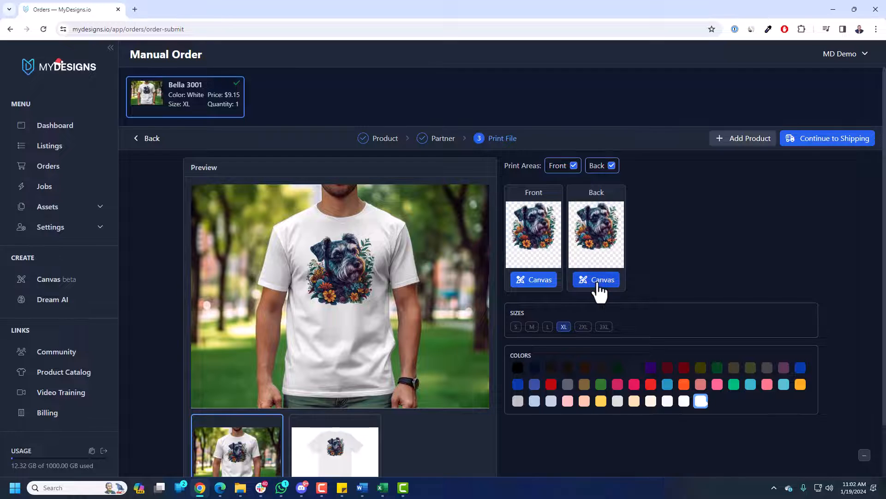
pyautogui.click(596, 279)
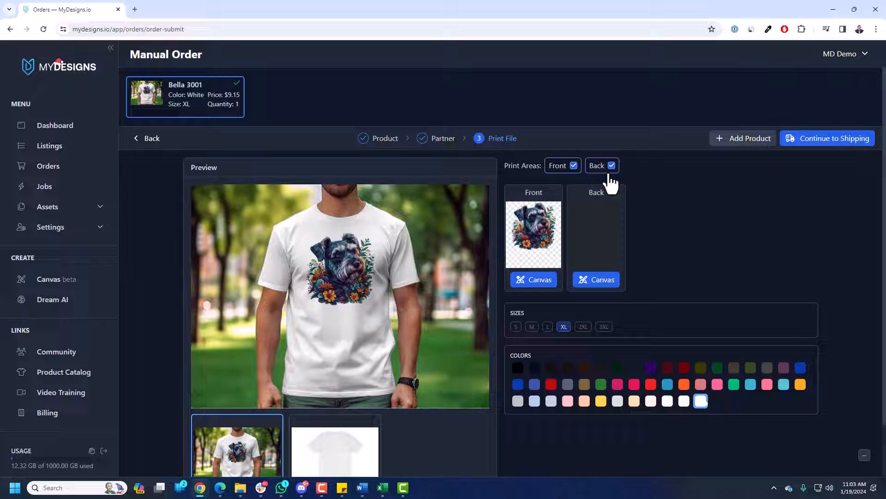
pyautogui.click(612, 165)
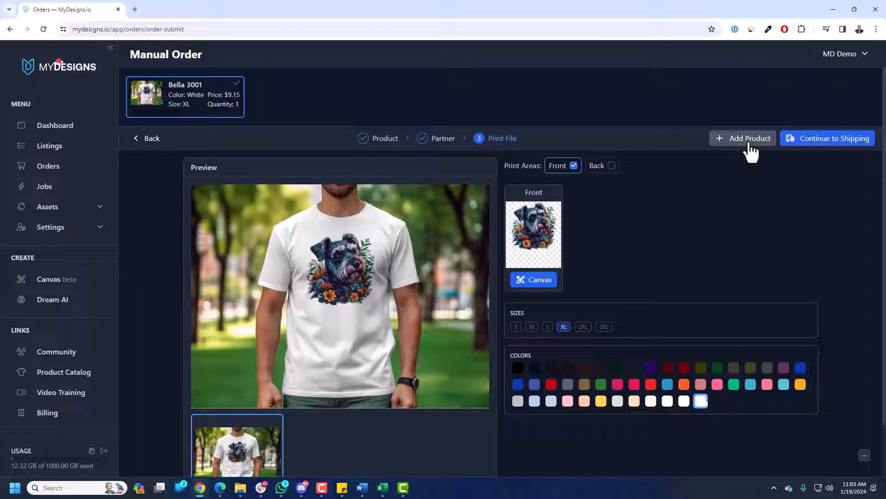
# - Add a second product, searching '18000' and choosing the Gildan 18000 sweatshirt
pyautogui.click(742, 138)
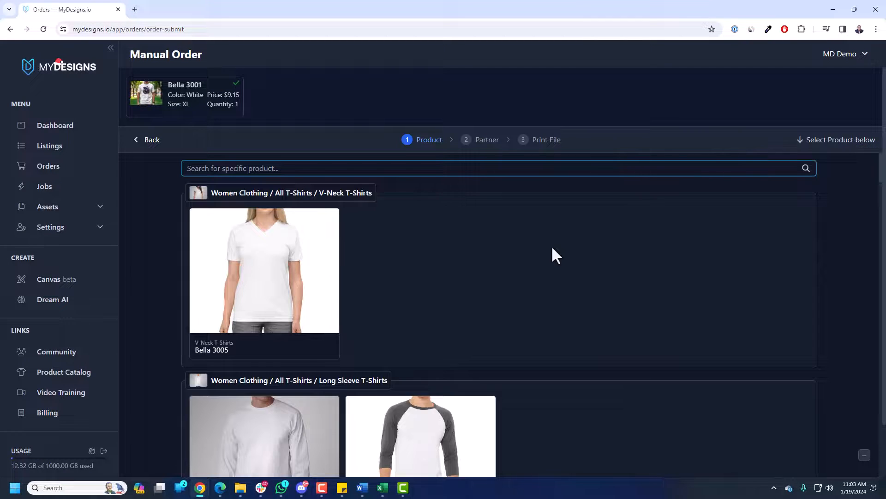
pyautogui.scroll(-3)
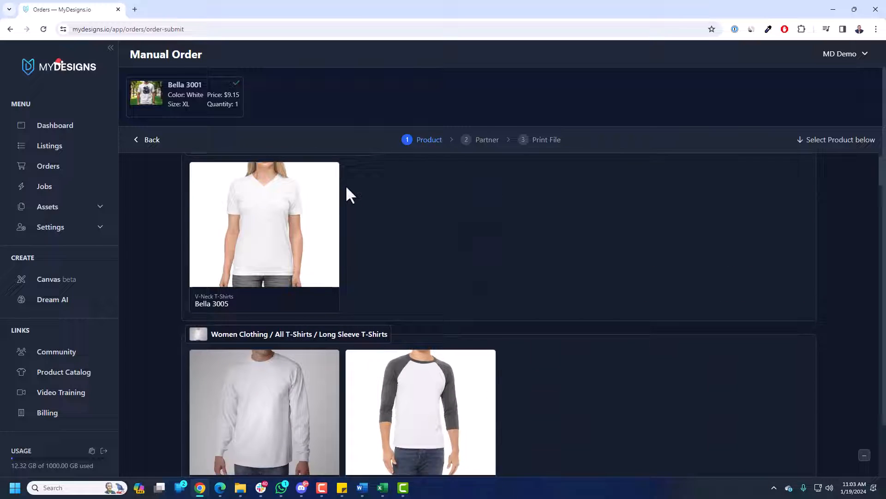
pyautogui.write('18000')
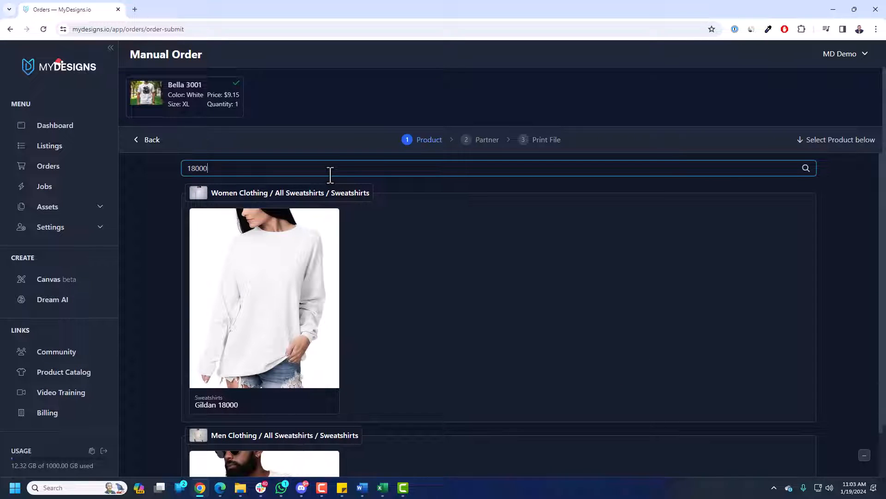
pyautogui.click(264, 298)
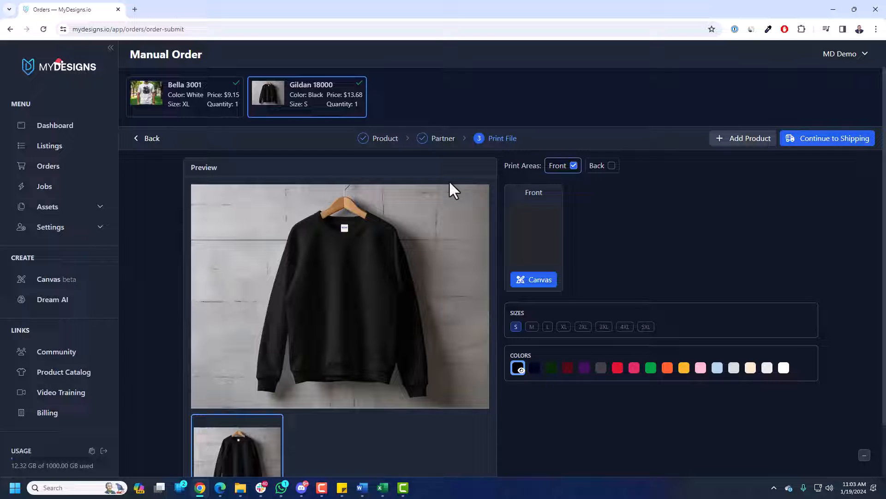
pyautogui.moveTo(559, 273)
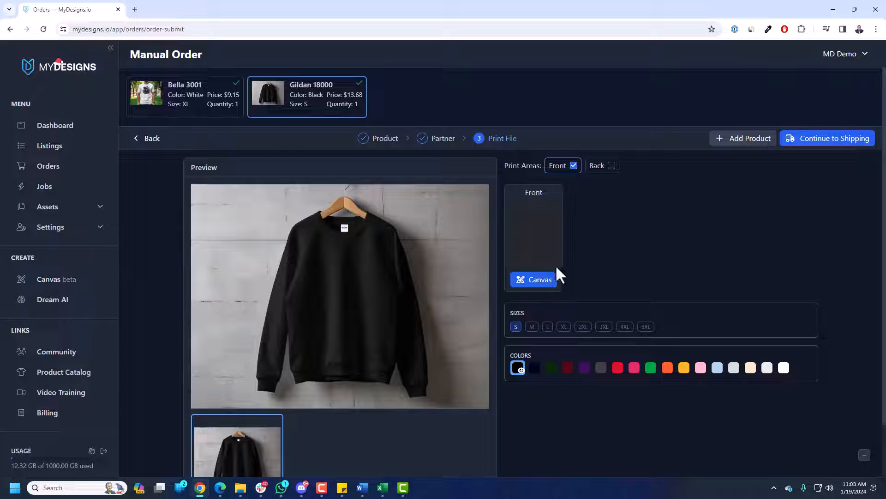
# - Place the red heart design on the Gildan 18000 sweatshirt's front canvas
pyautogui.scroll(-3)
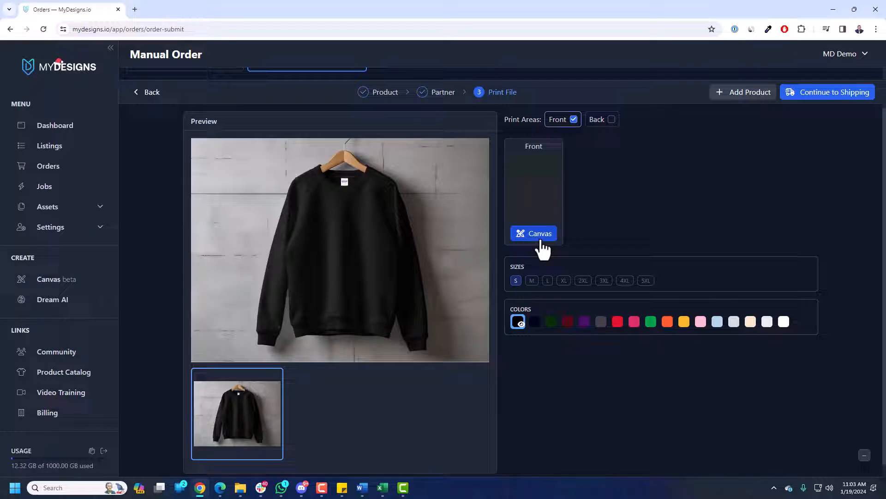
pyautogui.click(534, 233)
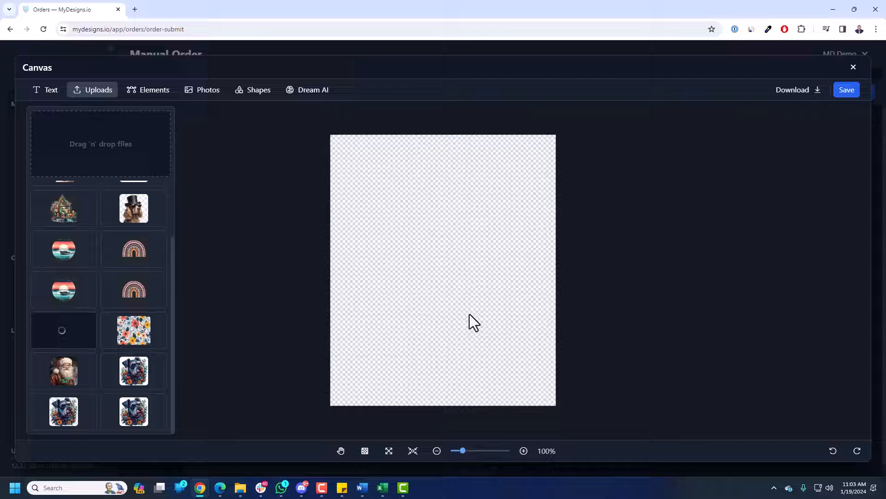
pyautogui.click(62, 330)
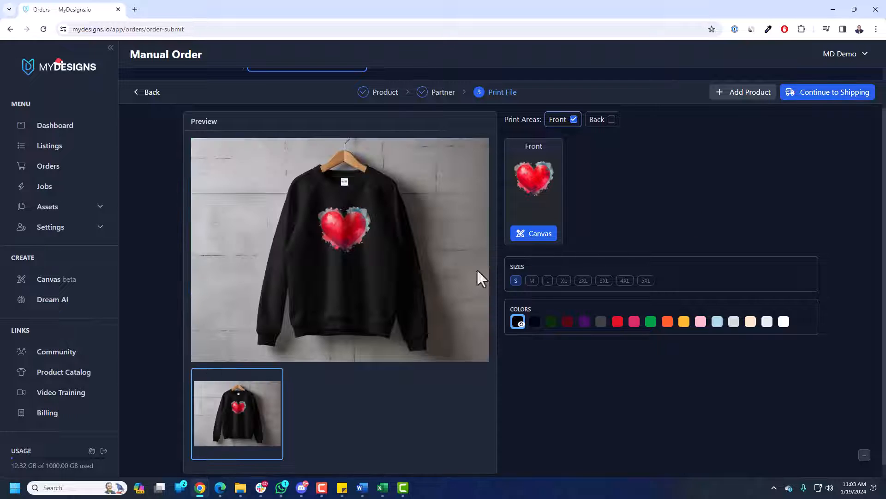
pyautogui.moveTo(751, 321)
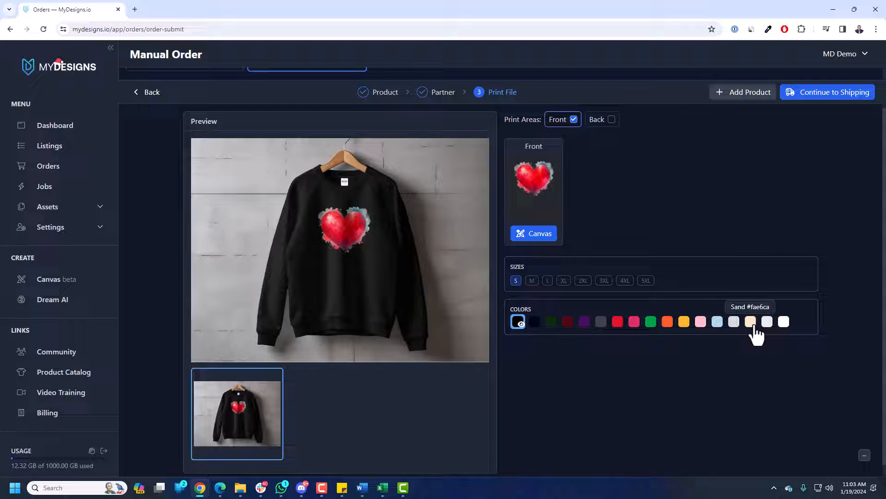
# - Make the Gildan 18000 sweatshirt Sand-coloured and review both order item cards
pyautogui.click(750, 321)
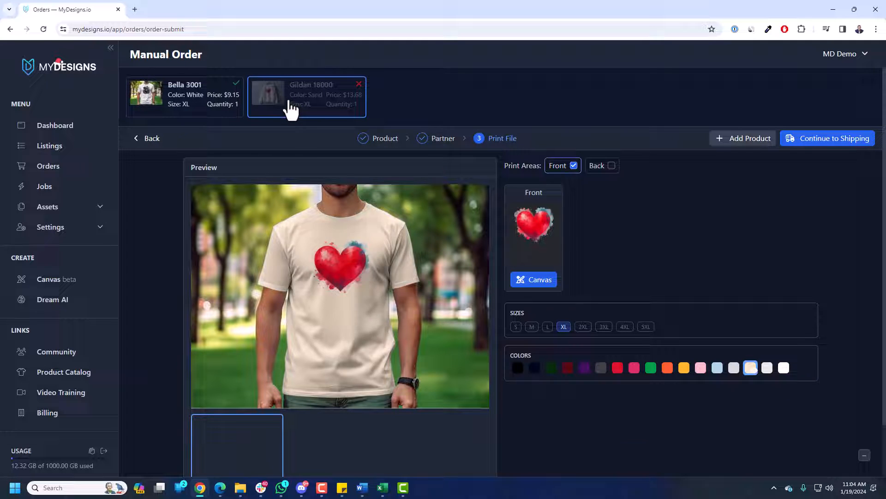
pyautogui.click(185, 96)
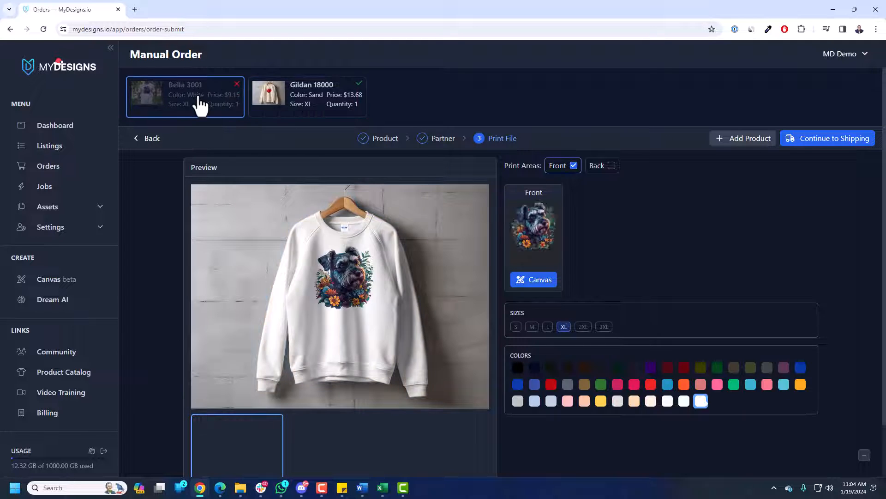
pyautogui.click(307, 96)
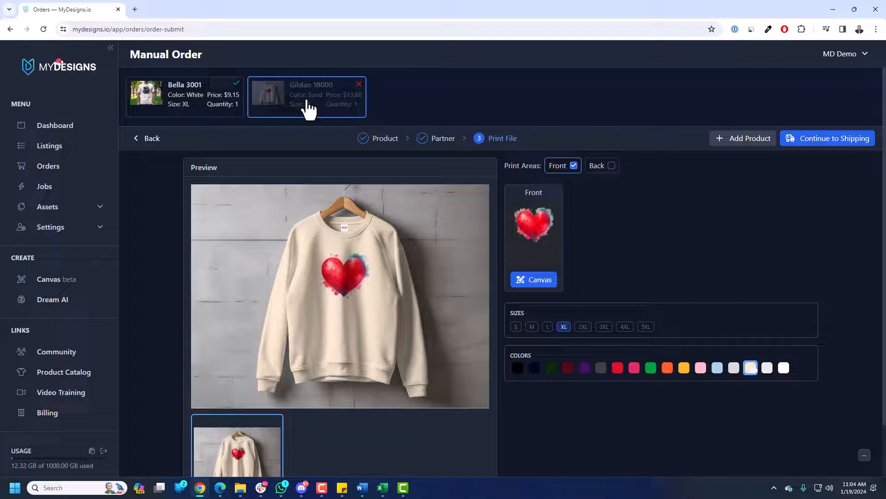
pyautogui.click(185, 96)
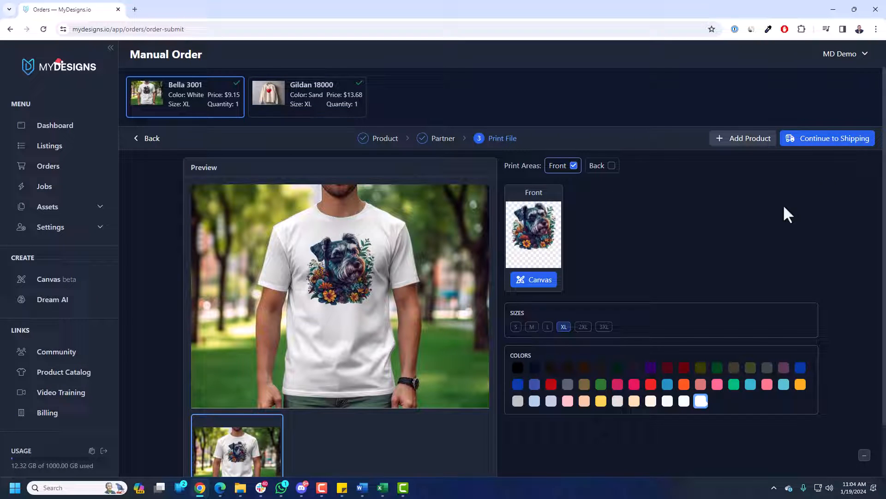
pyautogui.moveTo(828, 138)
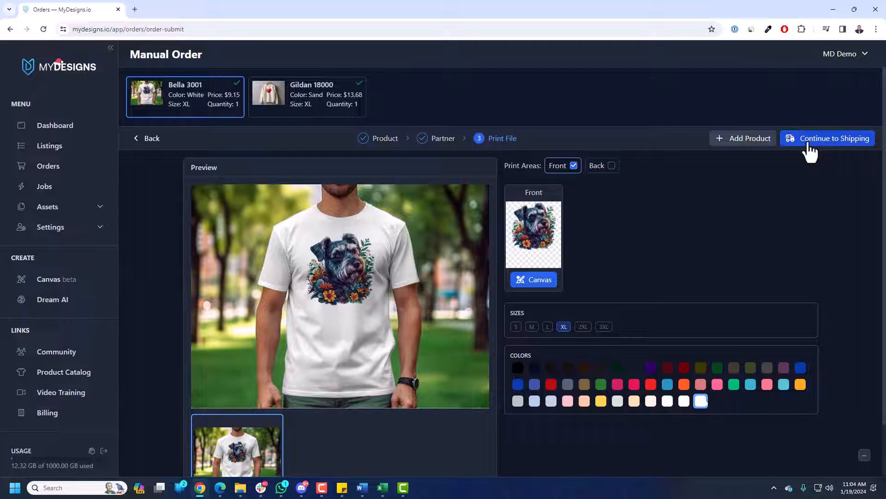
# - Fill the shipping recipient name from the saved autofill suggestion and preview the order
pyautogui.click(834, 137)
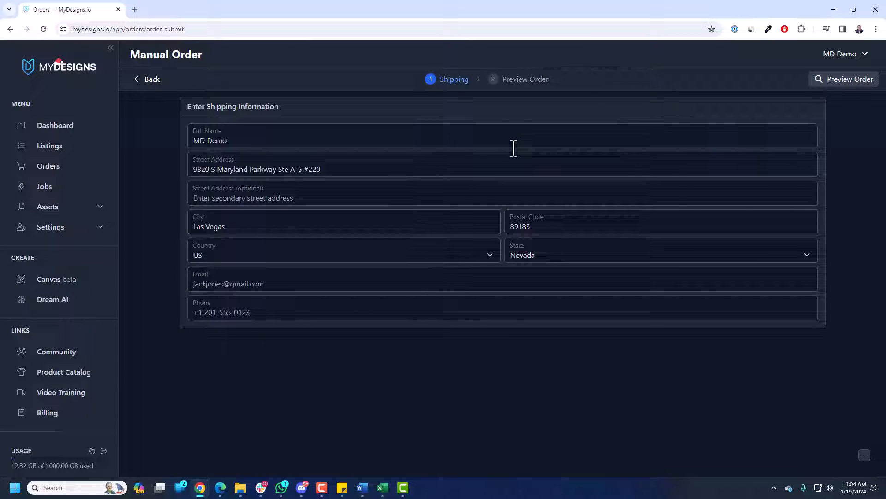
pyautogui.click(502, 284)
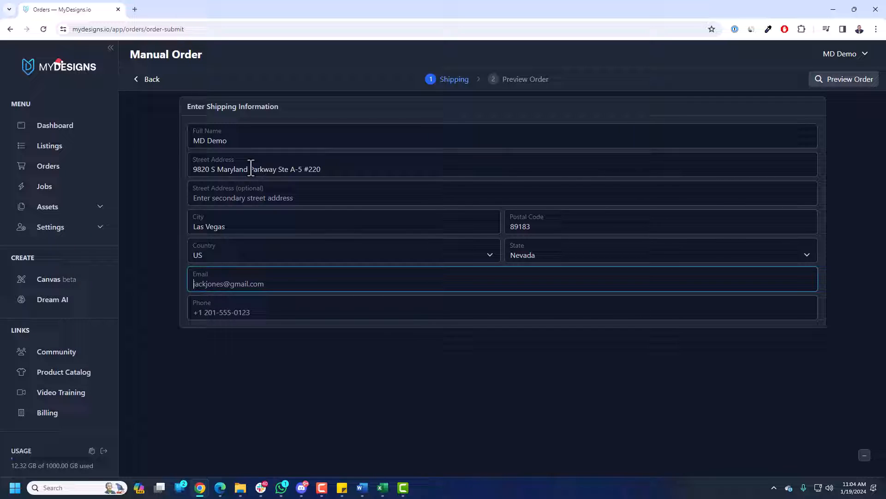
pyautogui.click(237, 140)
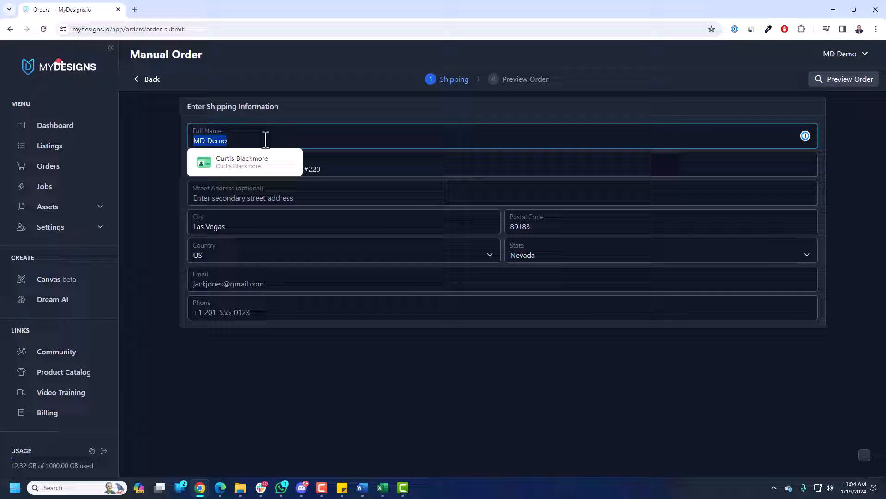
pyautogui.click(242, 162)
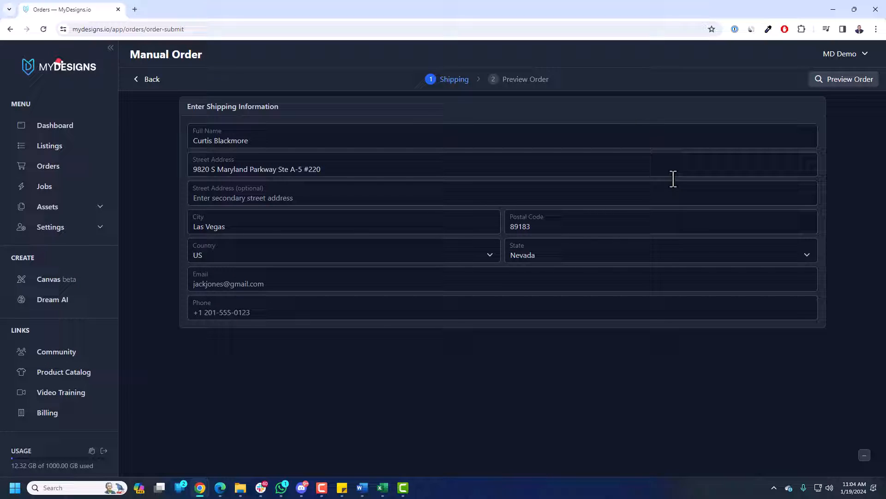
pyautogui.click(847, 80)
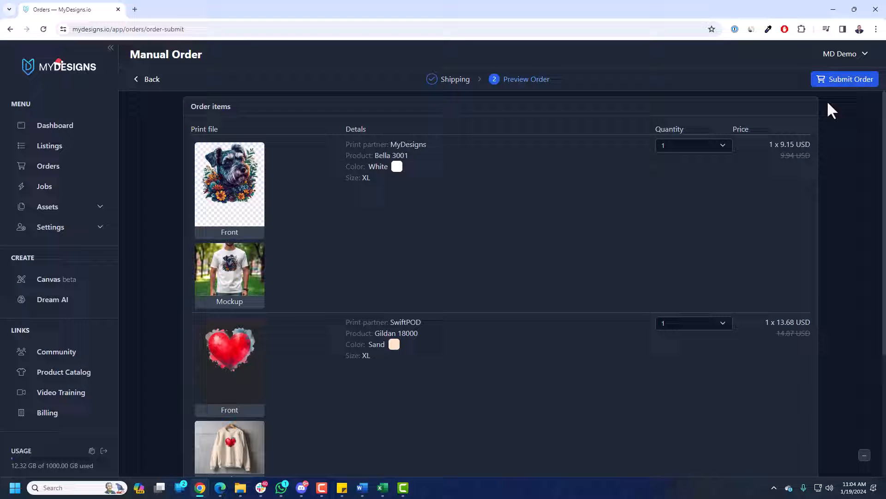
pyautogui.moveTo(657, 248)
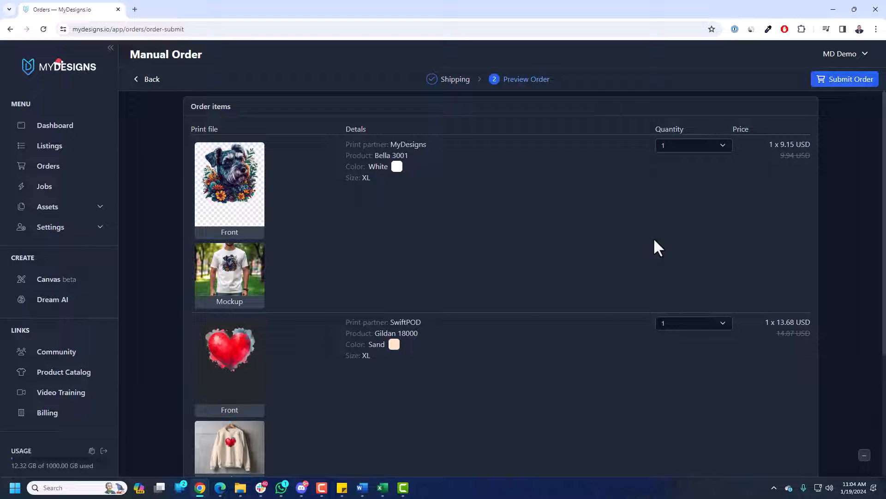
# - Review the $35.81 totals and shipping address with both quantities at 1, then submit the order
pyautogui.click(692, 145)
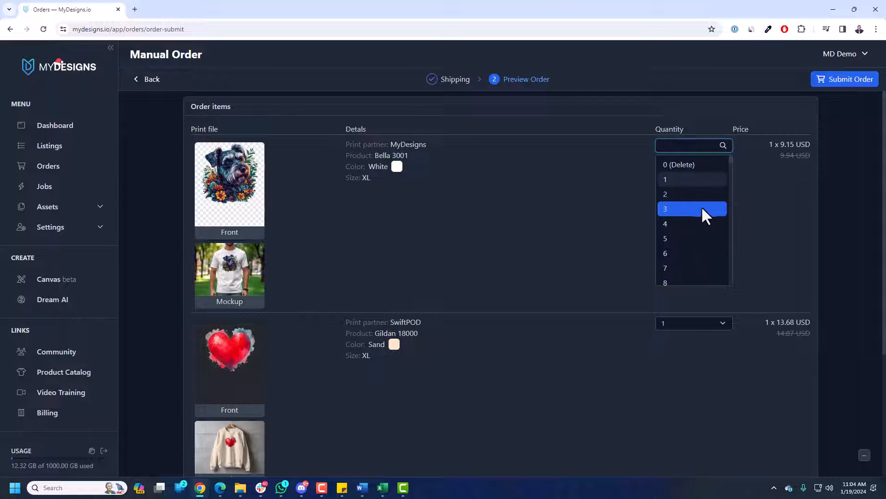
pyautogui.moveTo(700, 164)
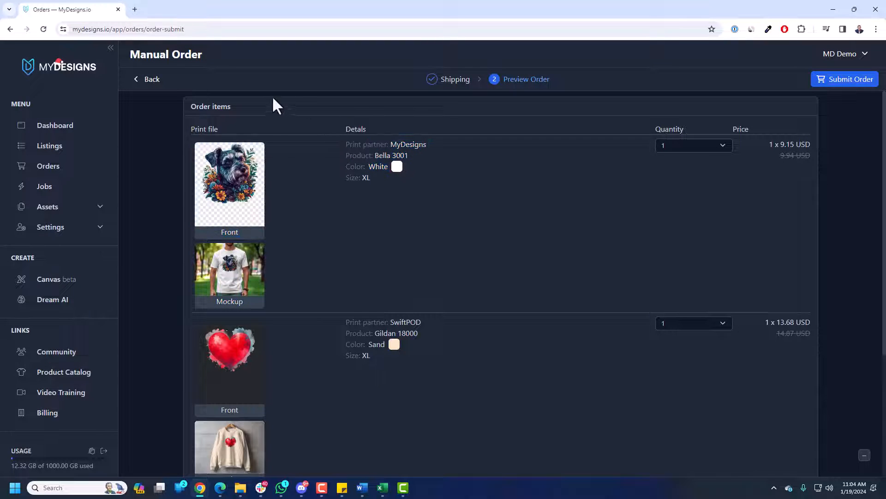
pyautogui.scroll(-3)
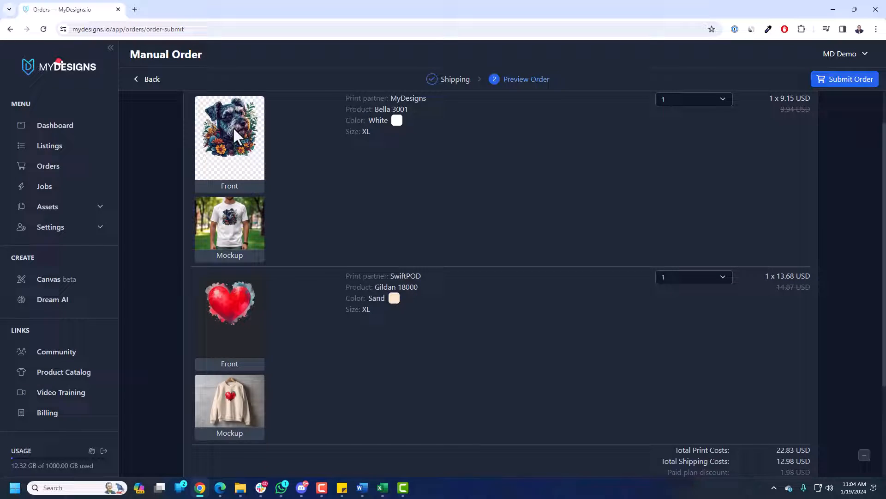
pyautogui.scroll(-3)
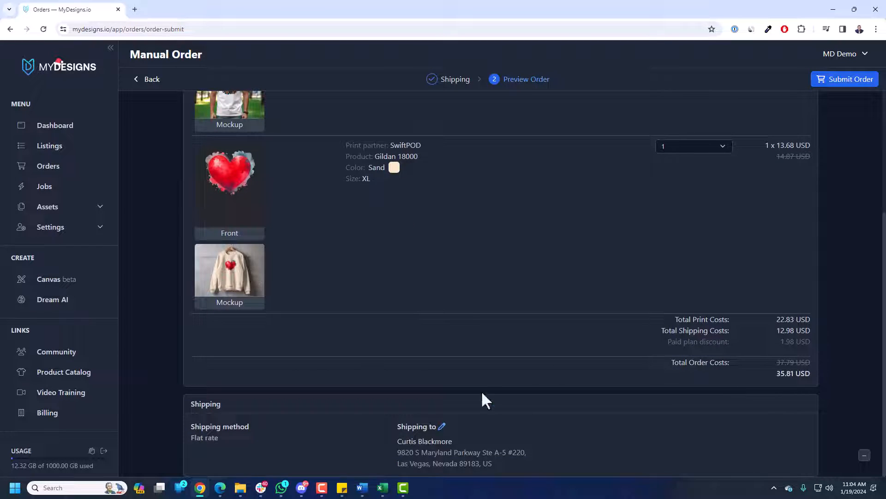
pyautogui.doubleClick(794, 373)
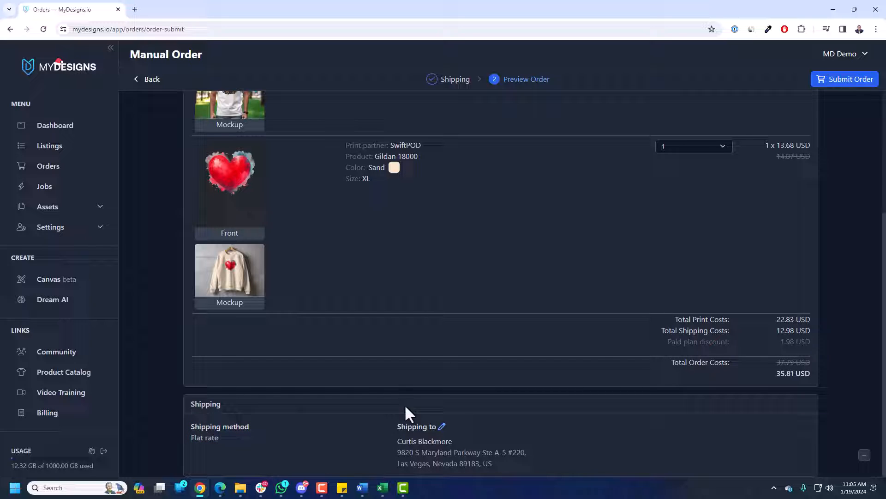
pyautogui.moveTo(655, 378)
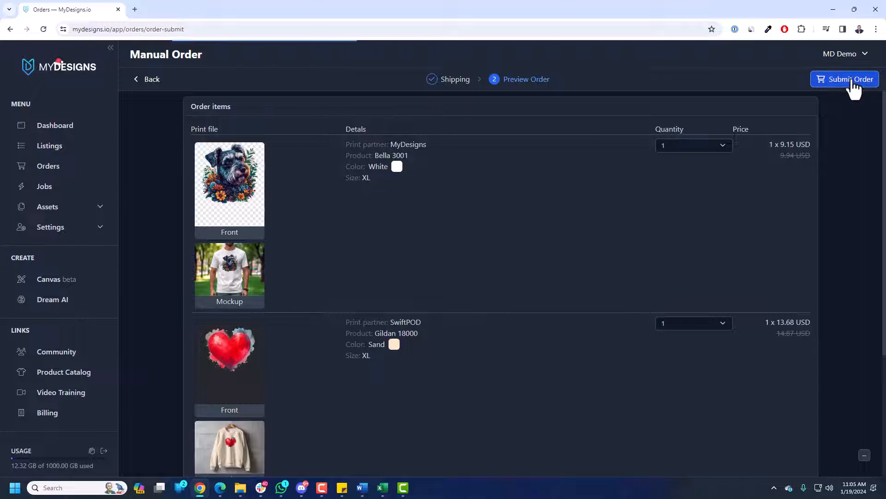
pyautogui.click(849, 79)
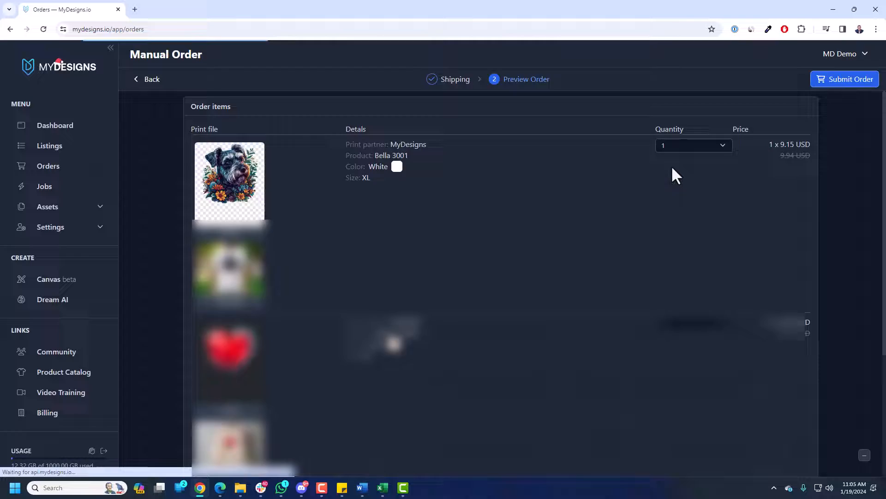
# - Return to the Orders overview where order #313324 awaits manual review
pyautogui.click(845, 80)
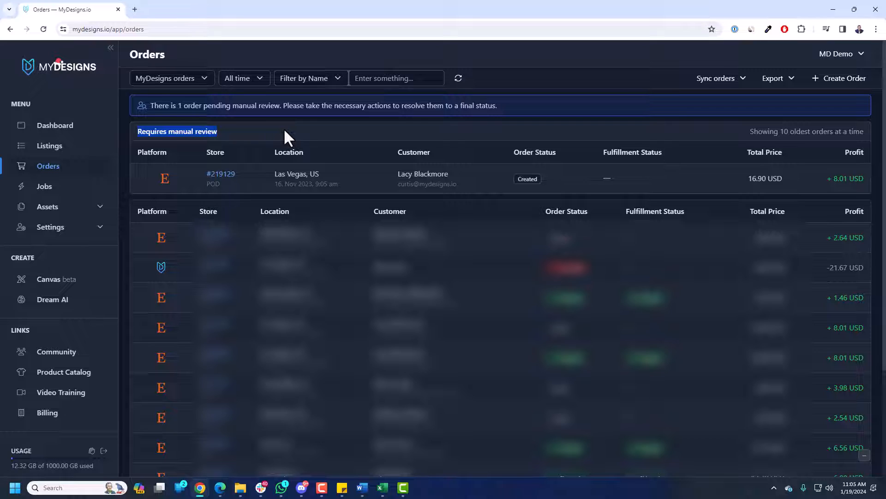
pyautogui.moveTo(433, 107)
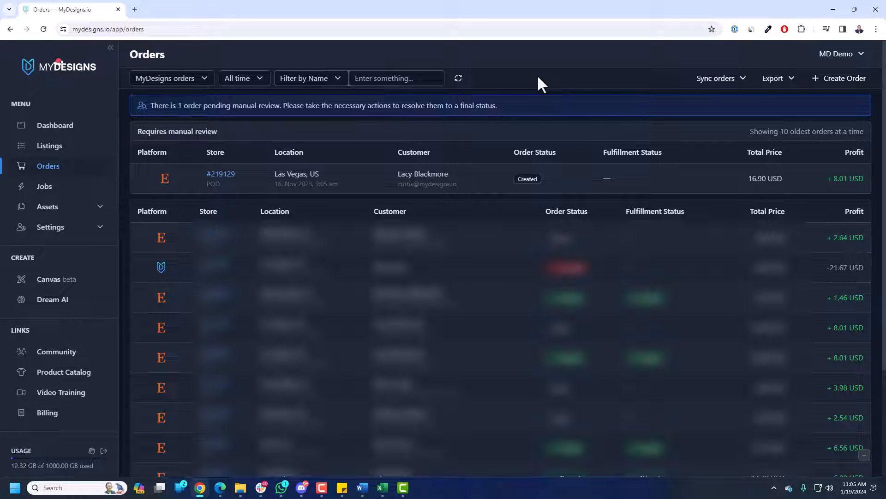
pyautogui.moveTo(532, 113)
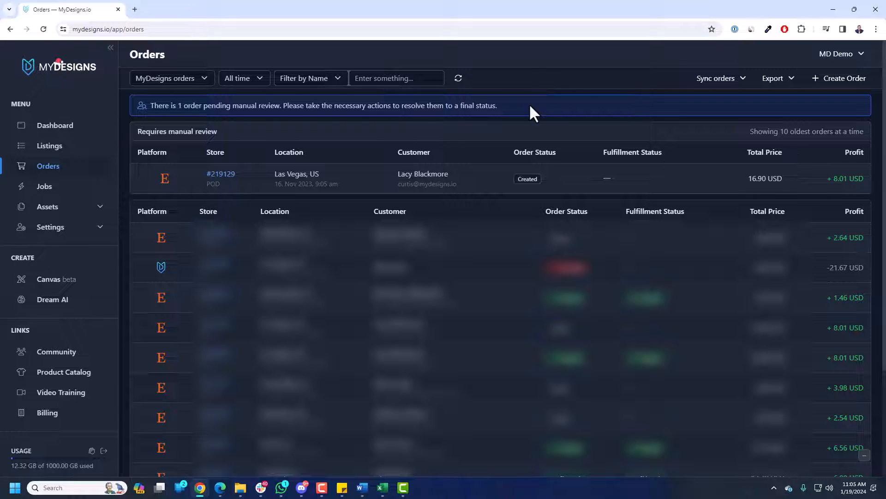
pyautogui.moveTo(435, 226)
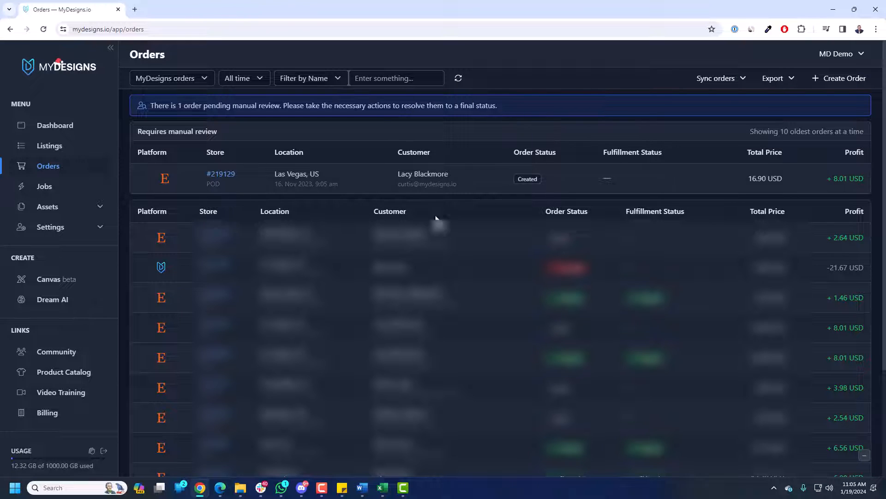
pyautogui.click(44, 29)
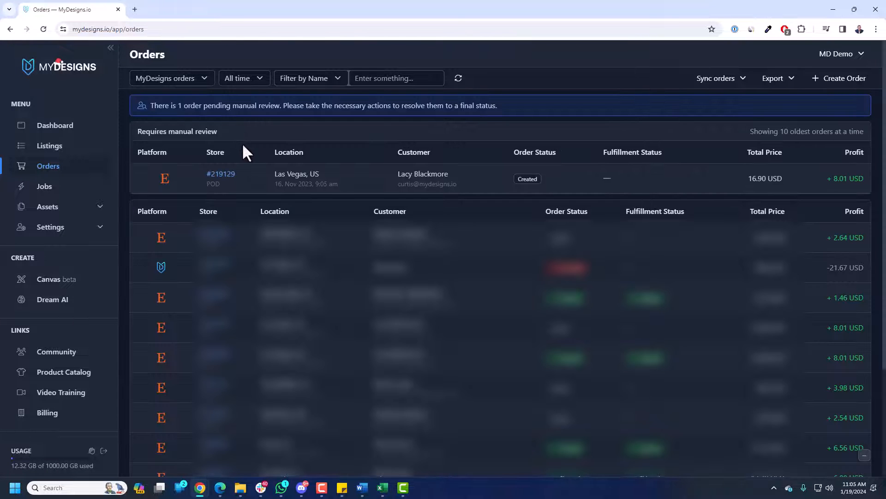
pyautogui.moveTo(423, 178)
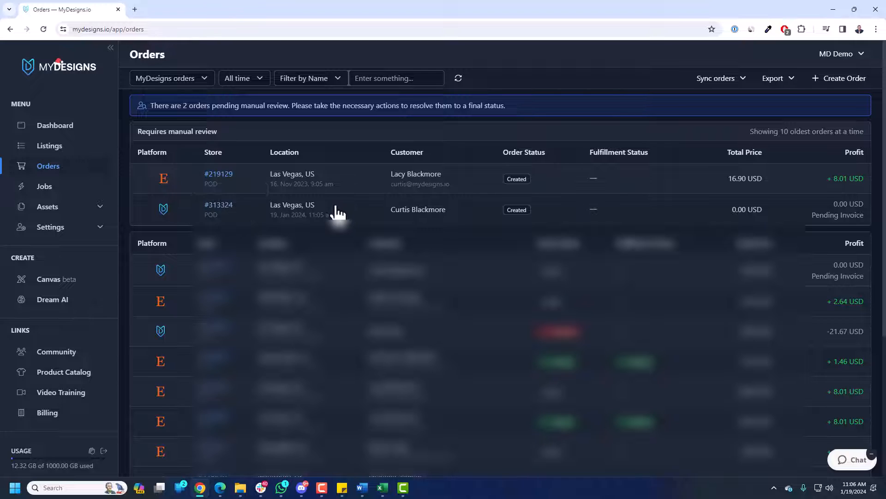
pyautogui.moveTo(336, 213)
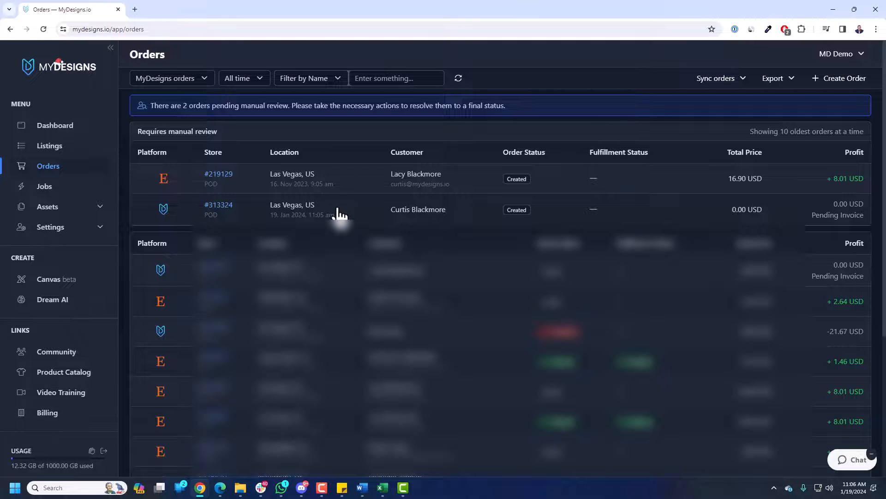
pyautogui.moveTo(365, 218)
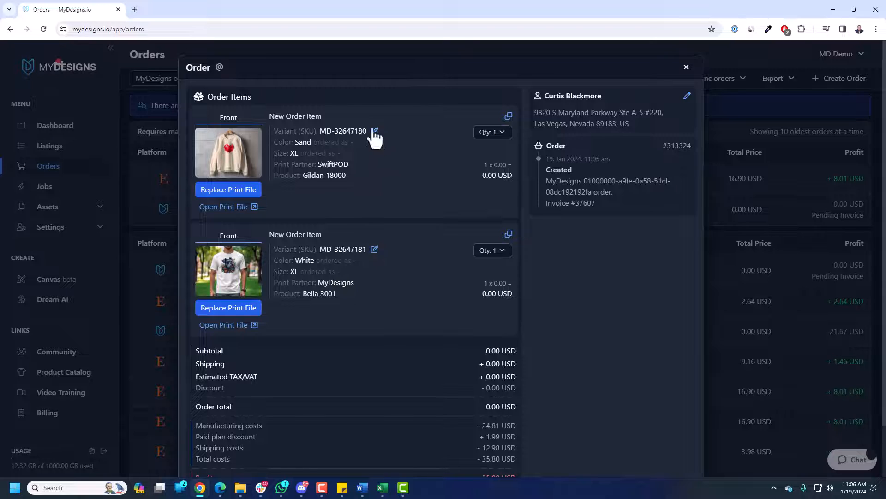
pyautogui.moveTo(394, 162)
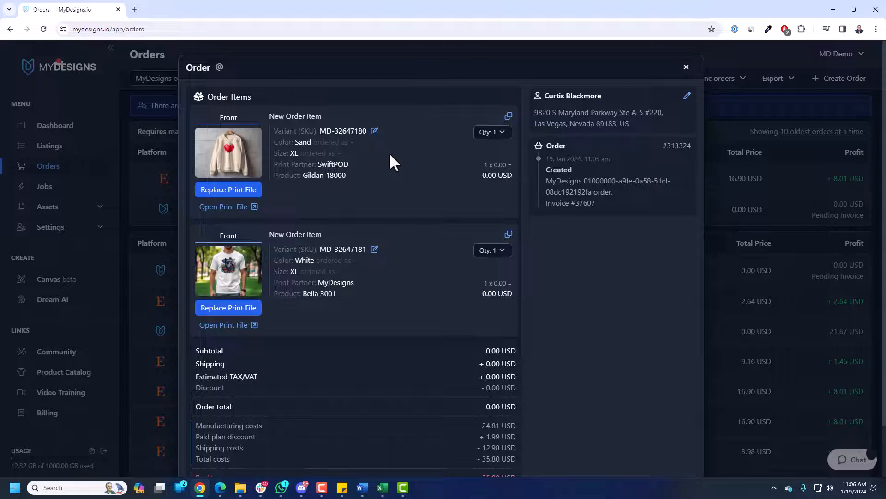
pyautogui.moveTo(228, 210)
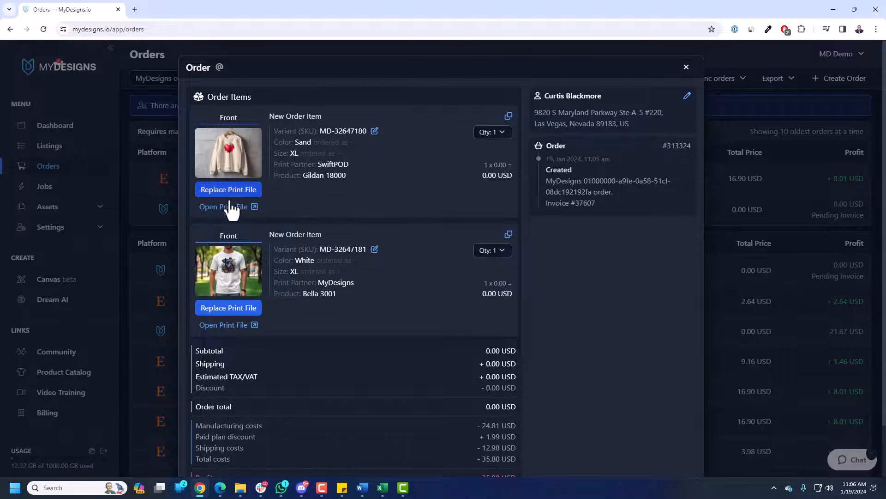
pyautogui.moveTo(228, 190)
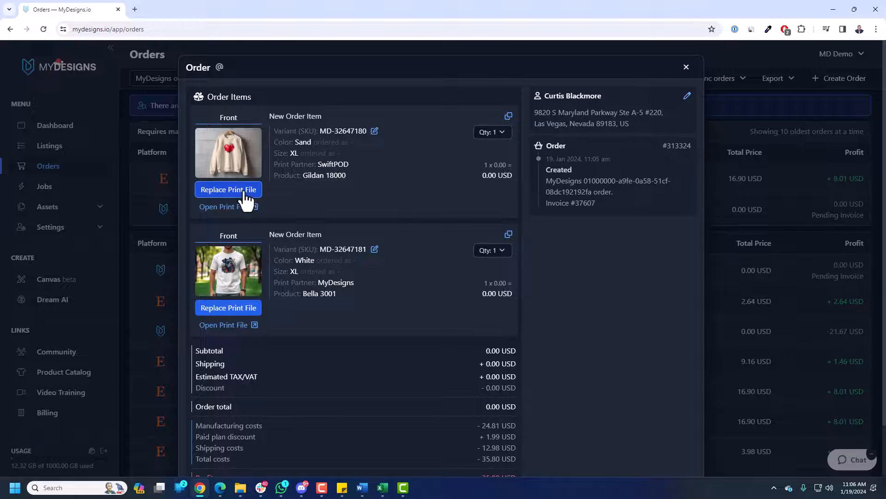
pyautogui.click(228, 189)
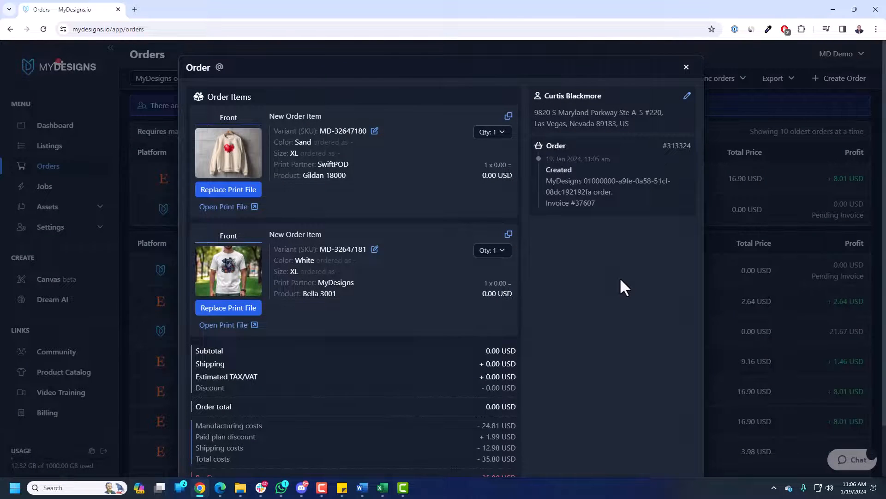
pyautogui.scroll(-3)
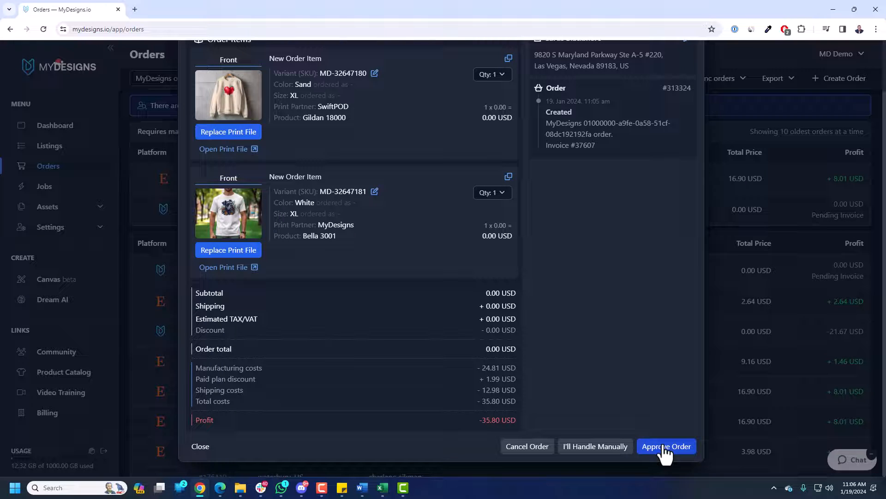
pyautogui.moveTo(606, 440)
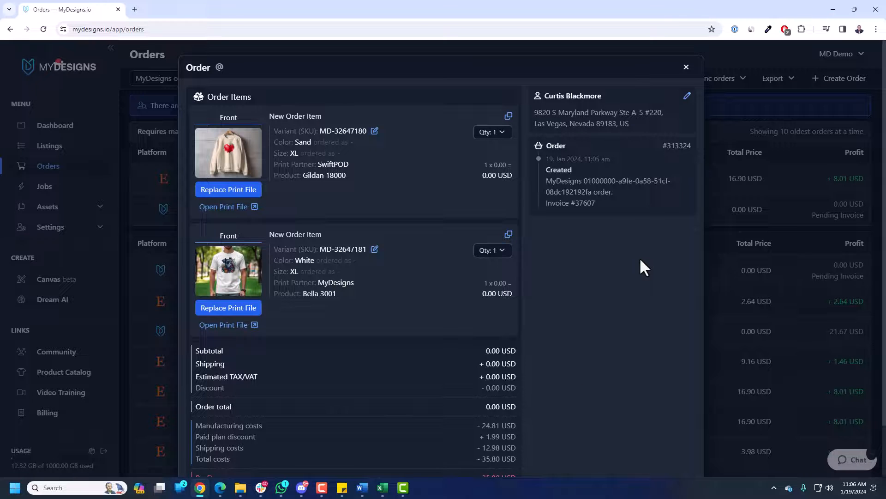
pyautogui.click(686, 66)
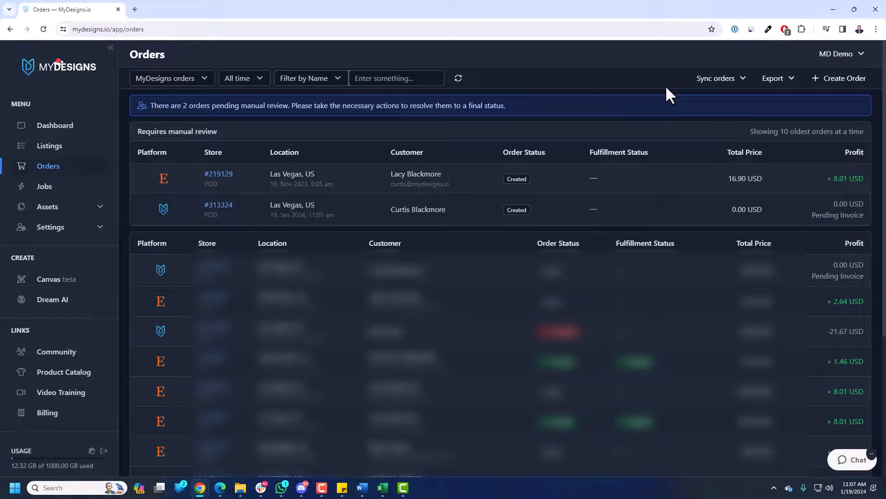
pyautogui.moveTo(689, 97)
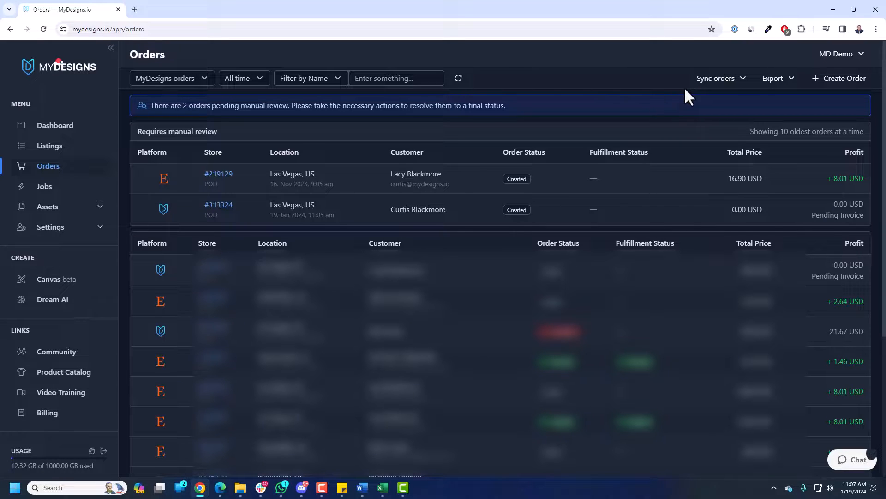